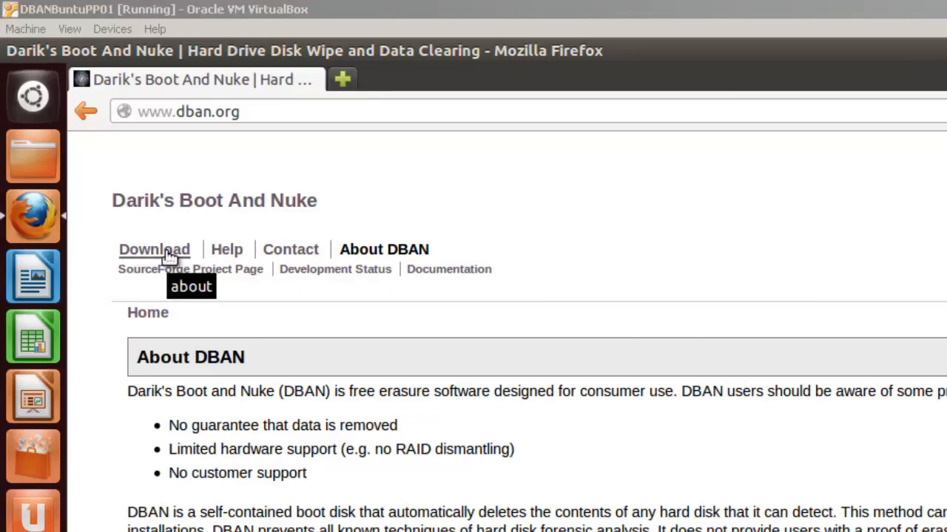
Step: Go from dban.org's download page to the DBAN SourceForge project page
{"action": "left_click", "coordinate": [154, 248]}
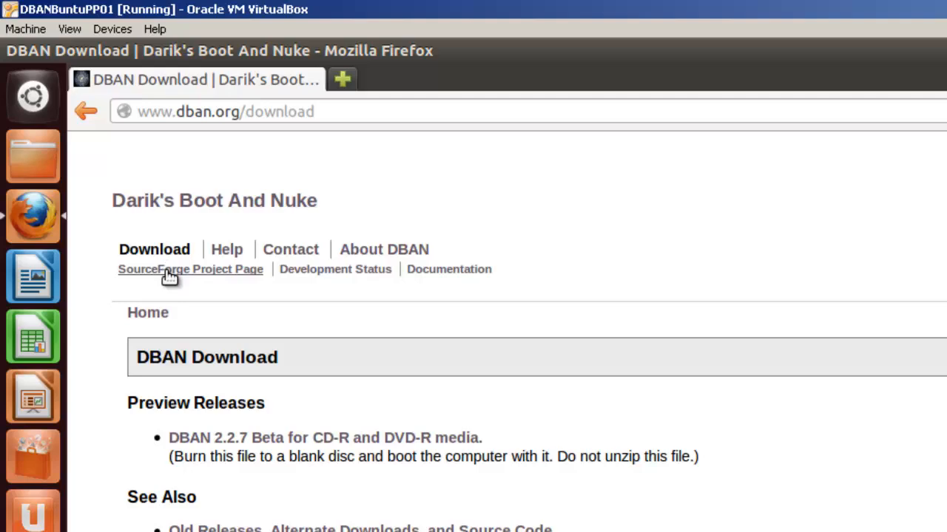
{"action": "left_click", "coordinate": [189, 269]}
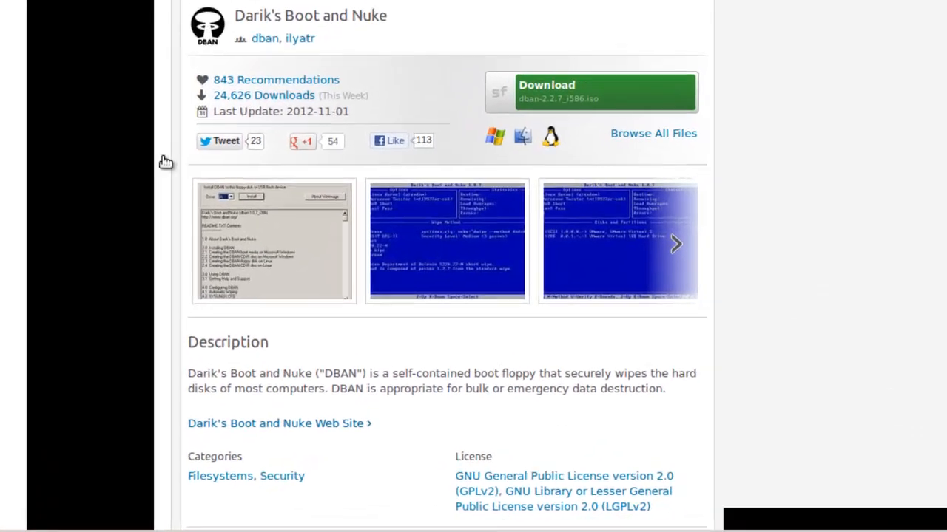
{"action": "scroll", "scroll_direction": "down", "scroll_amount": 3}
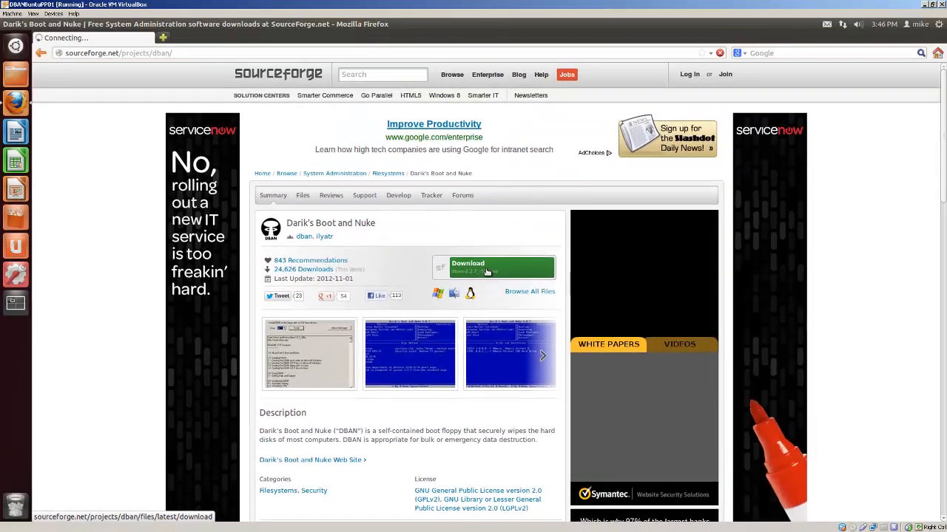
Step: Download dban-2.2.7_i586.iso from SourceForge, choosing Save File
{"action": "left_click", "coordinate": [467, 266]}
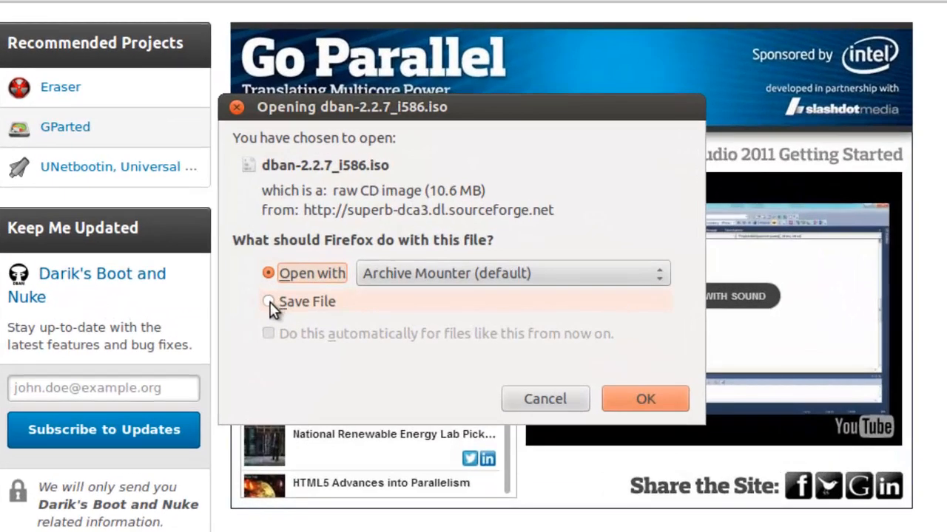
{"action": "left_click", "coordinate": [269, 301]}
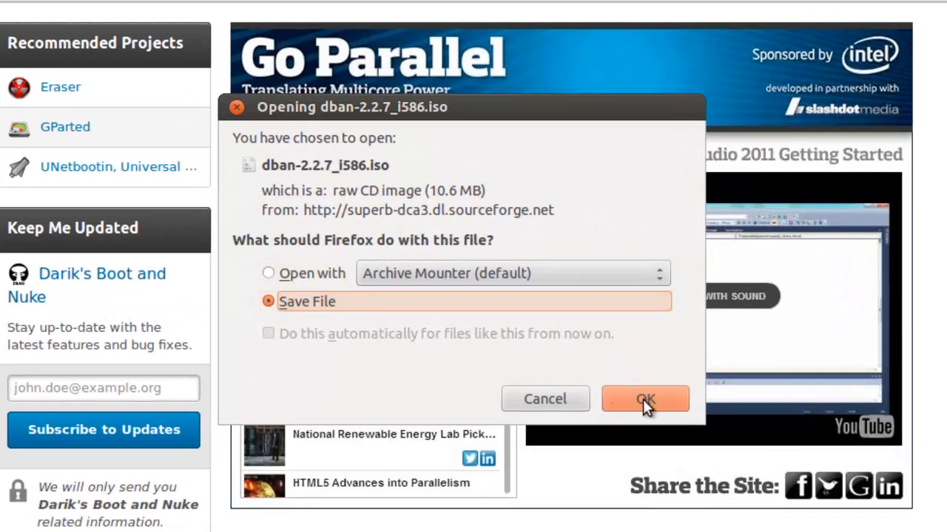
{"action": "left_click", "coordinate": [644, 400]}
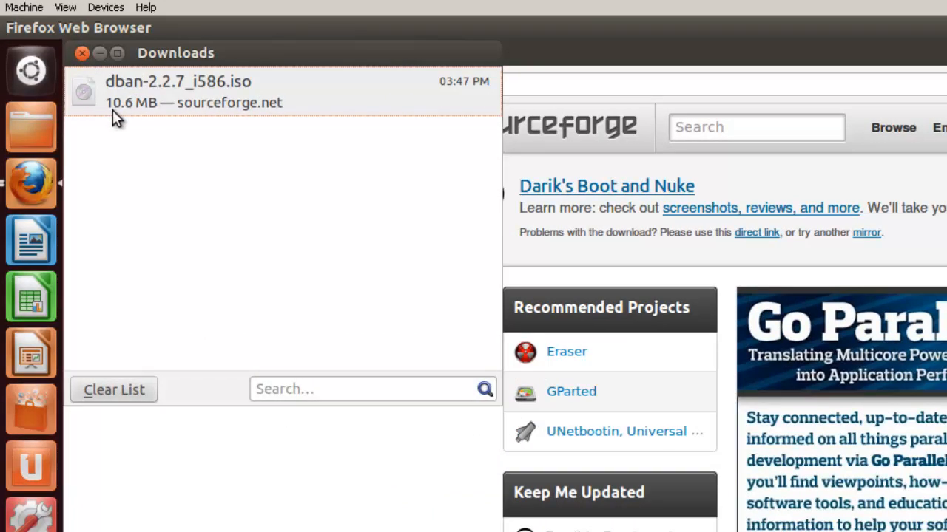
{"action": "mouse_move", "coordinate": [134, 133]}
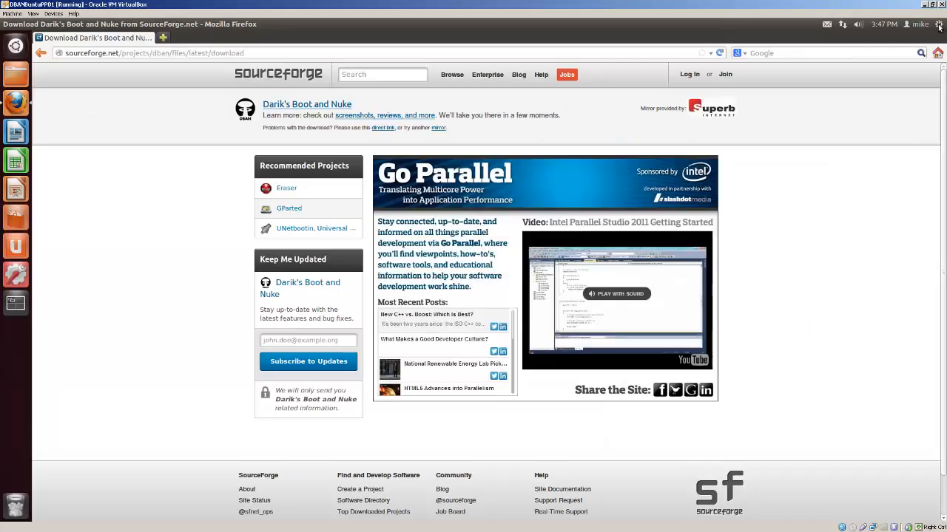
Step: Shut down the Ubuntu guest from the session menu and confirm
{"action": "left_click", "coordinate": [937, 24]}
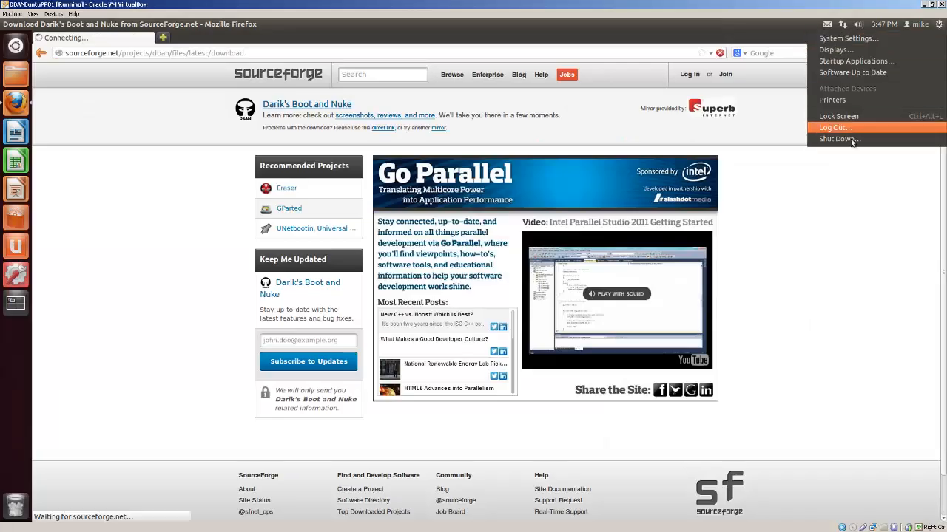
{"action": "mouse_move", "coordinate": [840, 139]}
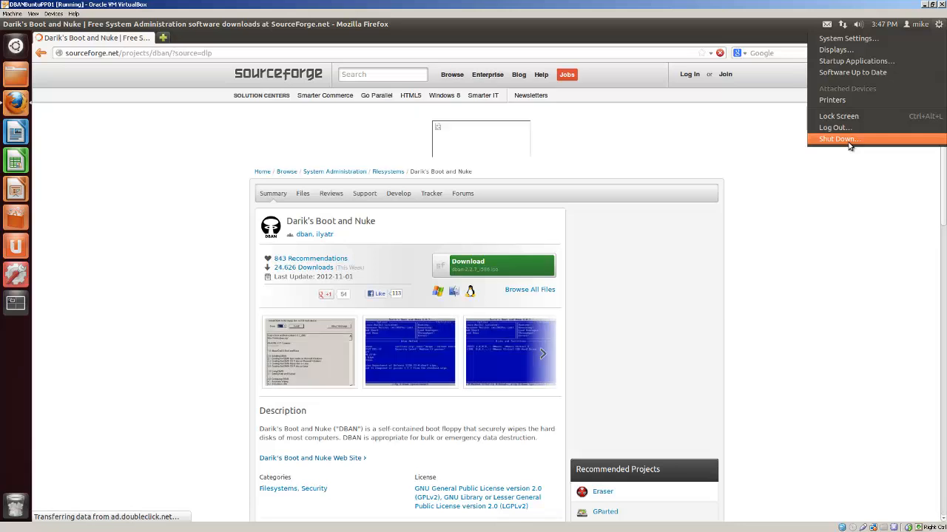
{"action": "left_click", "coordinate": [837, 139]}
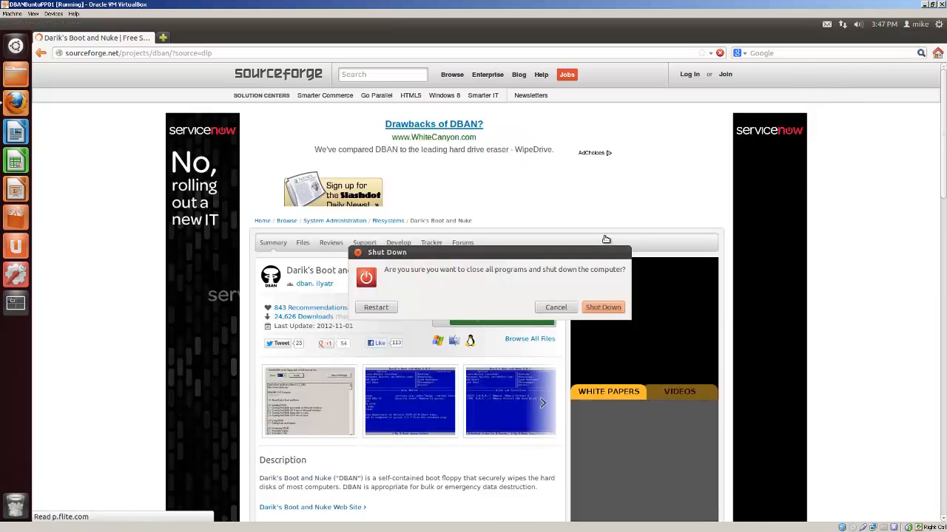
{"action": "left_click", "coordinate": [604, 307]}
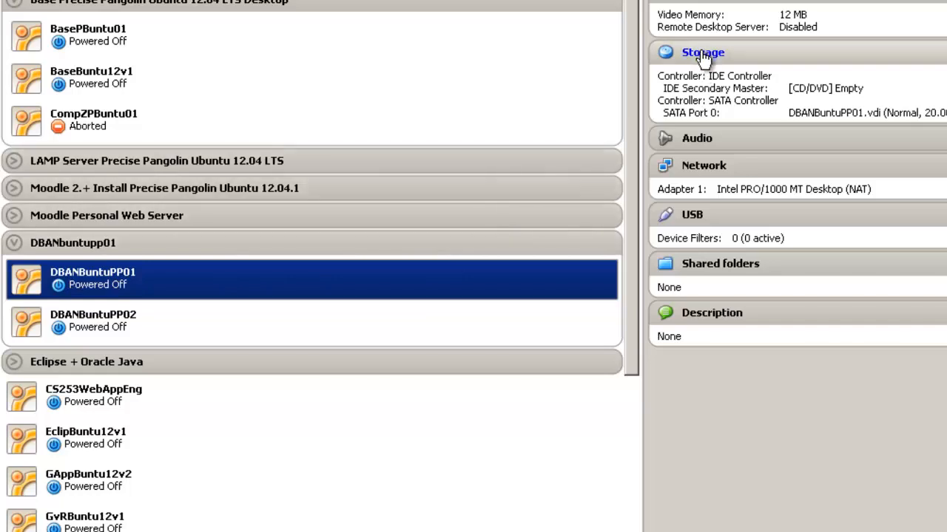
{"action": "mouse_move", "coordinate": [127, 289]}
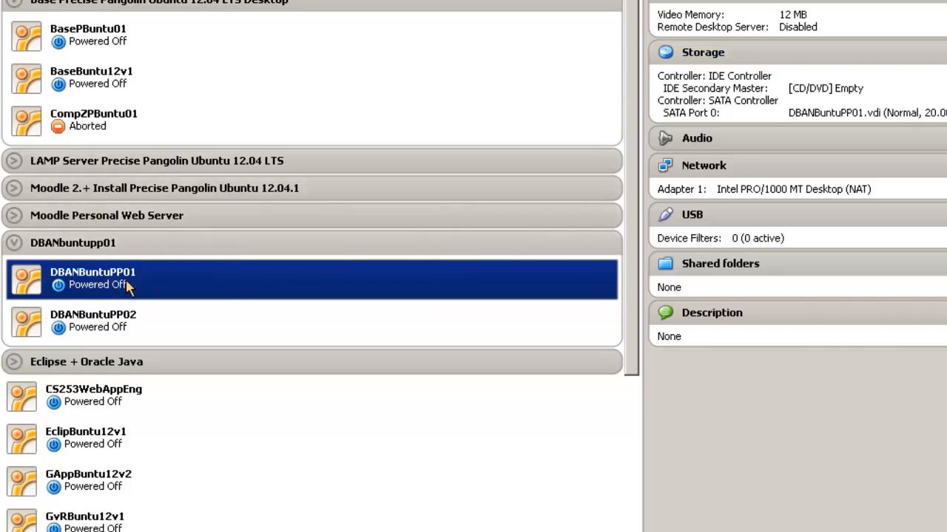
{"action": "mouse_move", "coordinate": [170, 280]}
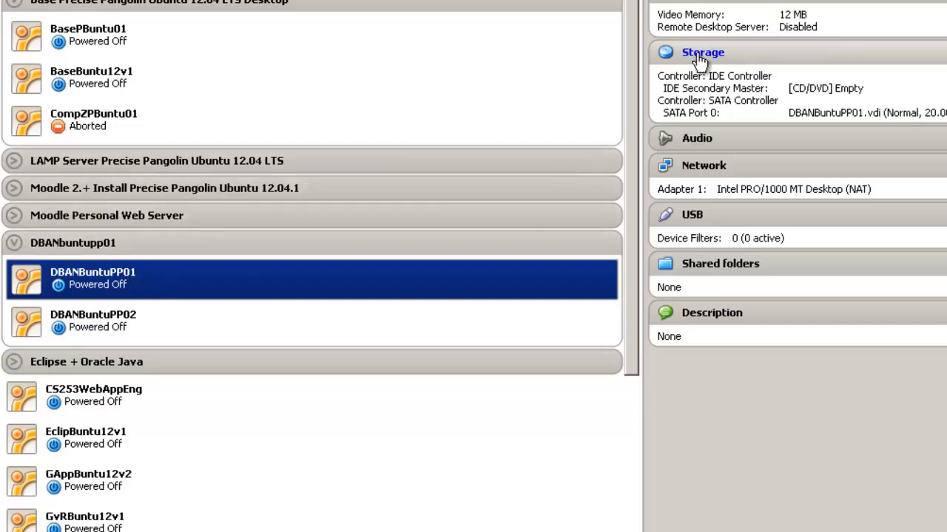
Step: Attach host drive E: with passthrough to the empty IDE CD slot and save the settings
{"action": "left_click", "coordinate": [701, 53]}
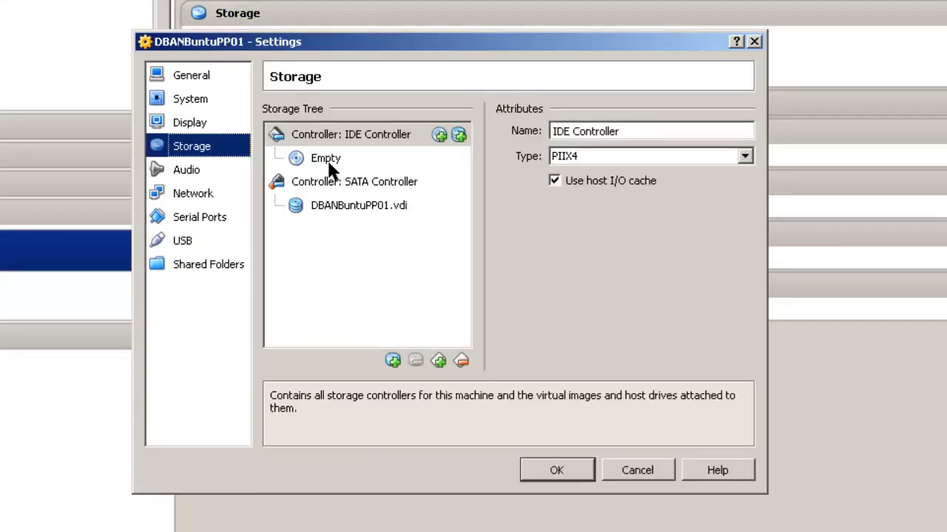
{"action": "left_click", "coordinate": [326, 157]}
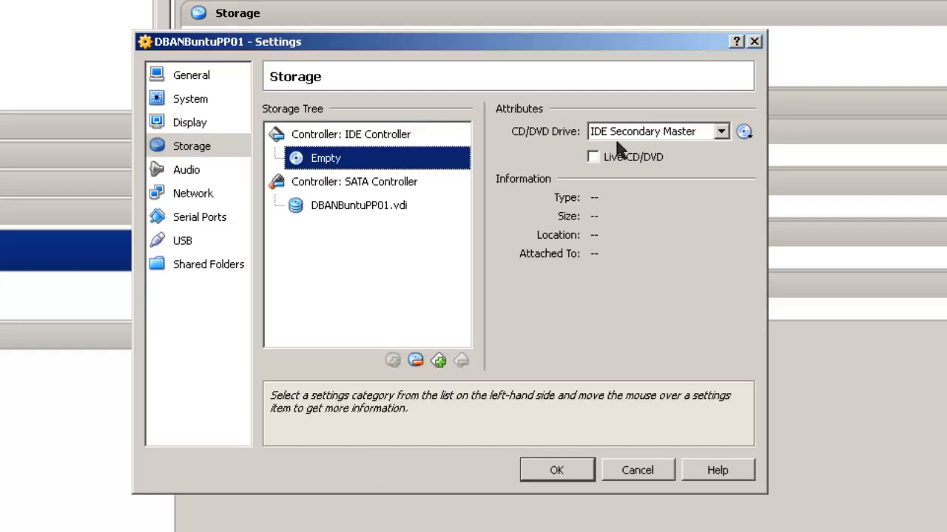
{"action": "mouse_move", "coordinate": [695, 138]}
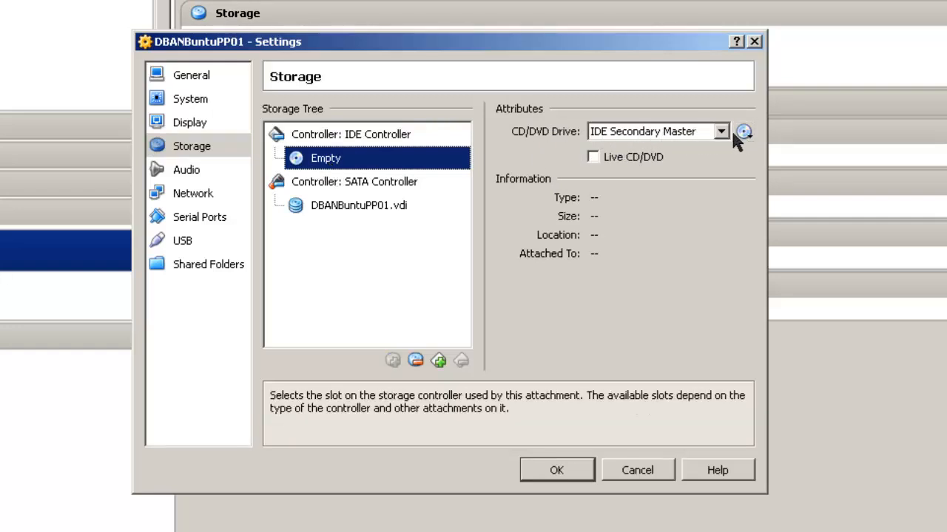
{"action": "left_click", "coordinate": [742, 132]}
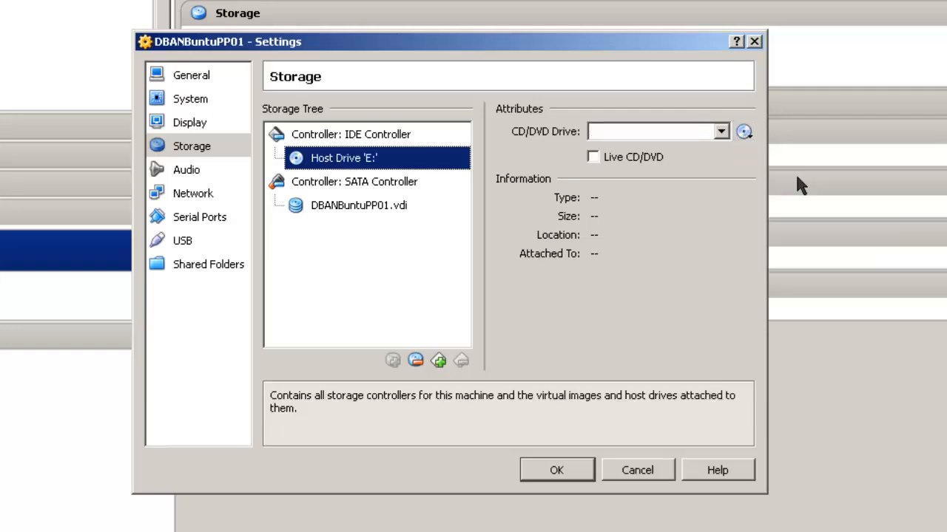
{"action": "left_click", "coordinate": [592, 156]}
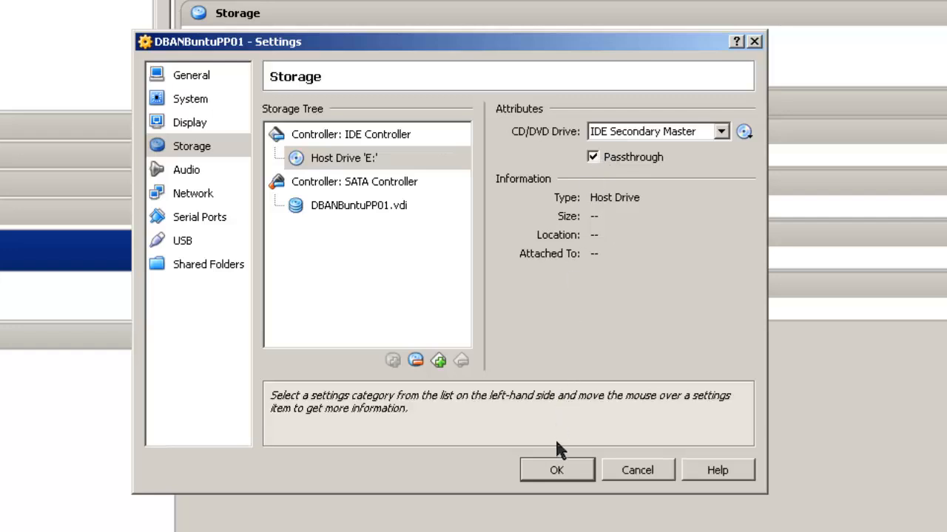
{"action": "mouse_move", "coordinate": [569, 476]}
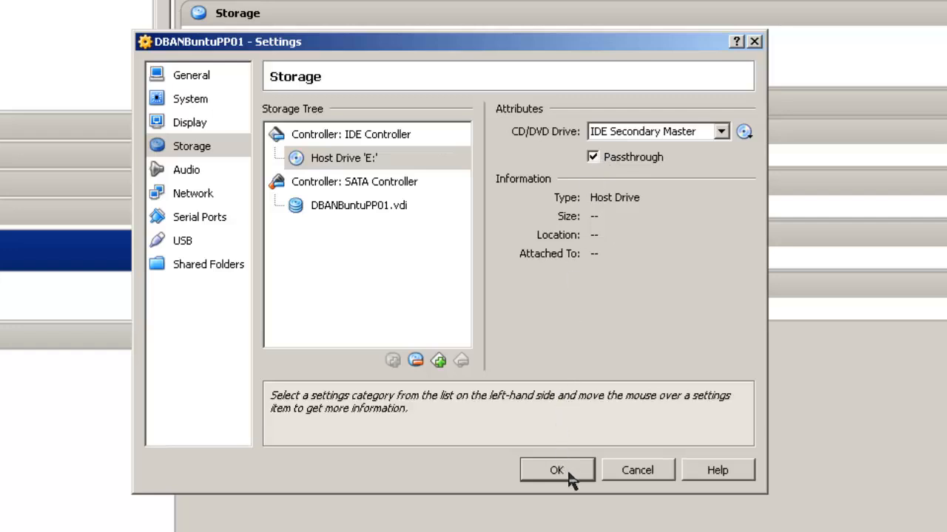
{"action": "left_click", "coordinate": [557, 471]}
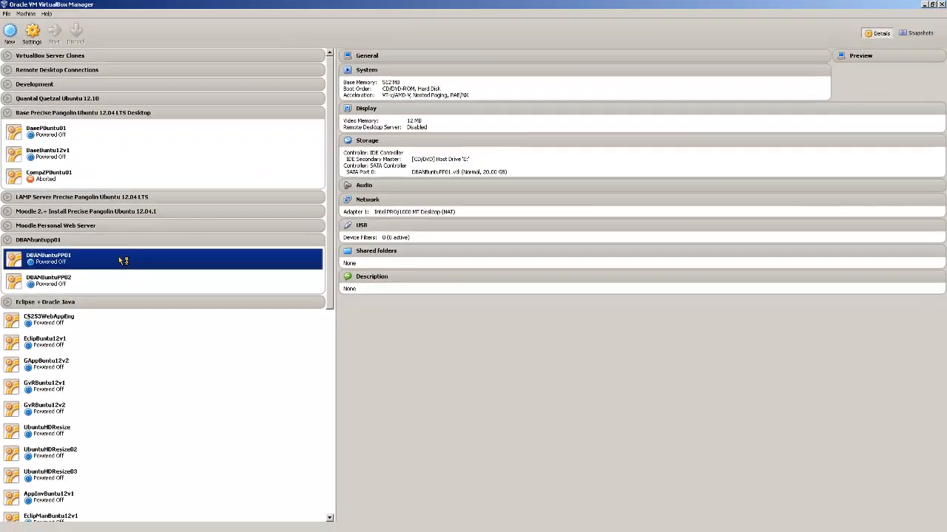
Step: Start DBANBuntuPP01, check the blank CD-RW in the Home Folder, and search Dash for 'brasero'
{"action": "double_click", "coordinate": [48, 259]}
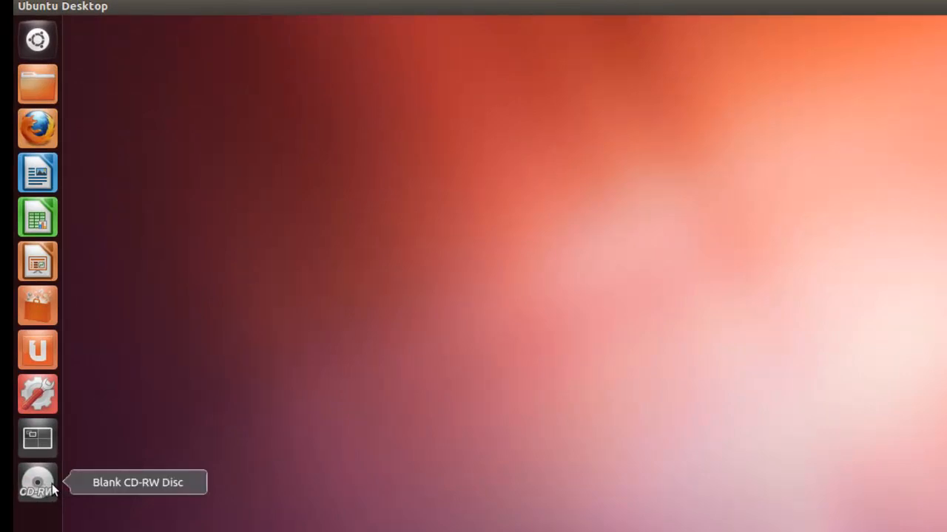
{"action": "mouse_move", "coordinate": [37, 83]}
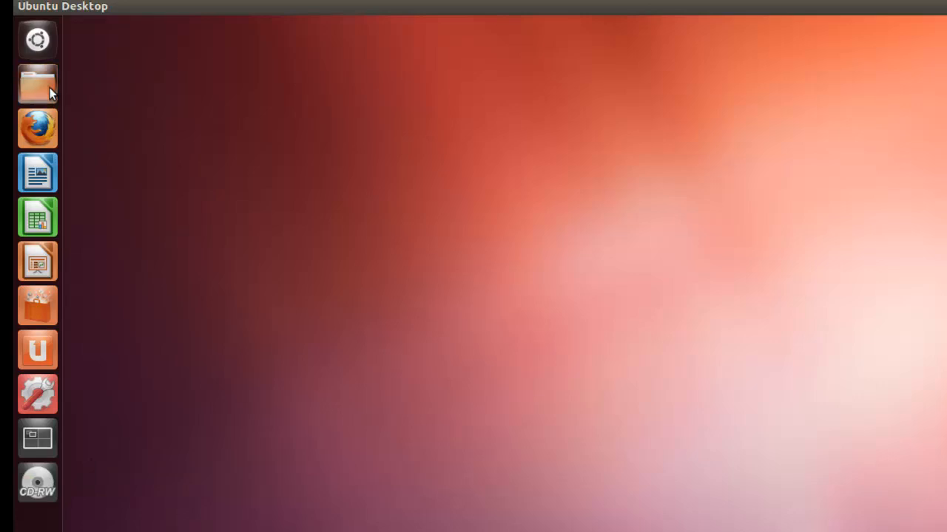
{"action": "left_click", "coordinate": [37, 83]}
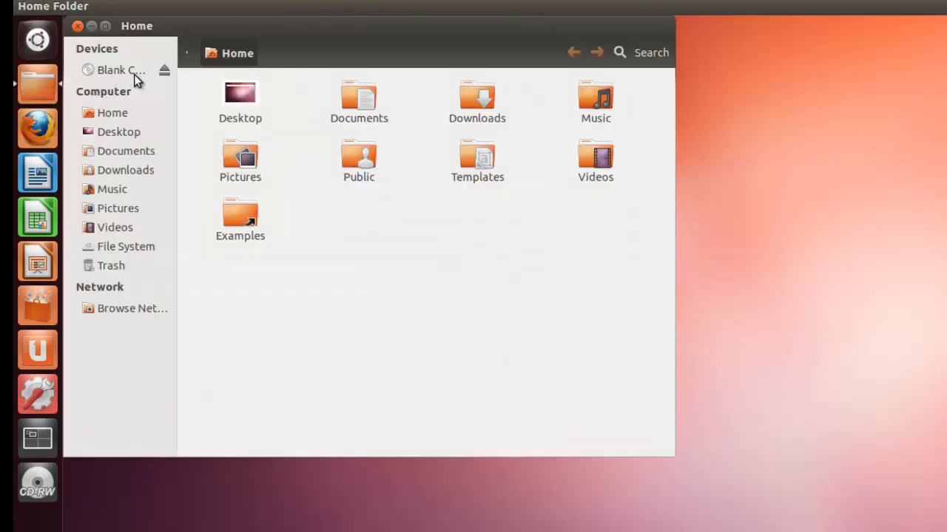
{"action": "mouse_move", "coordinate": [118, 79]}
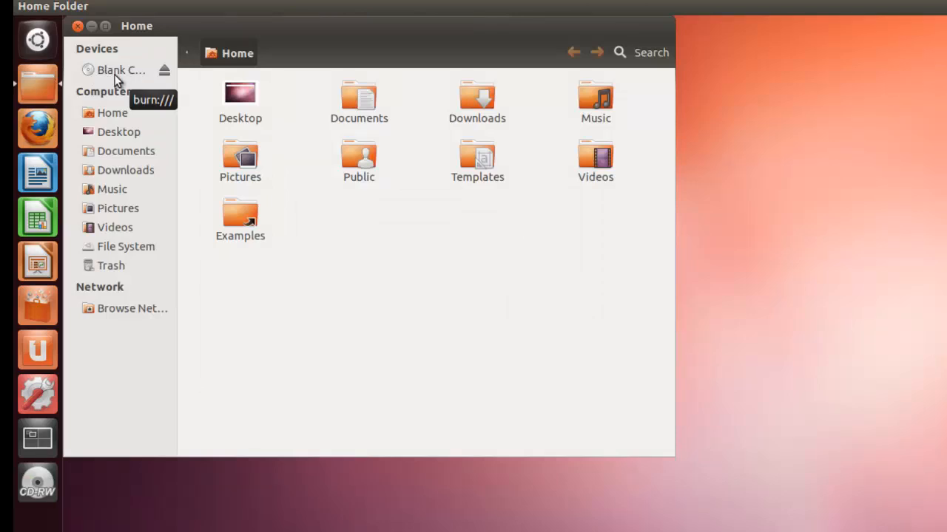
{"action": "mouse_move", "coordinate": [95, 53]}
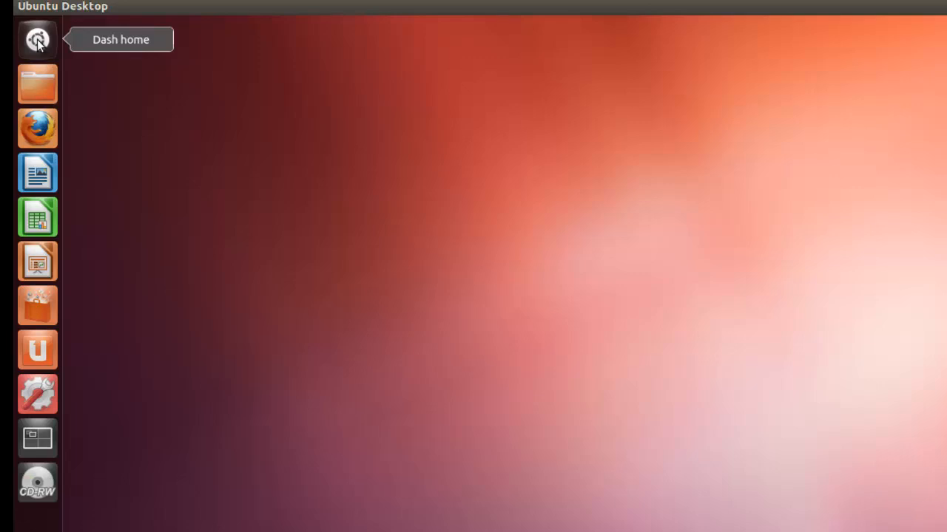
{"action": "left_click", "coordinate": [39, 39]}
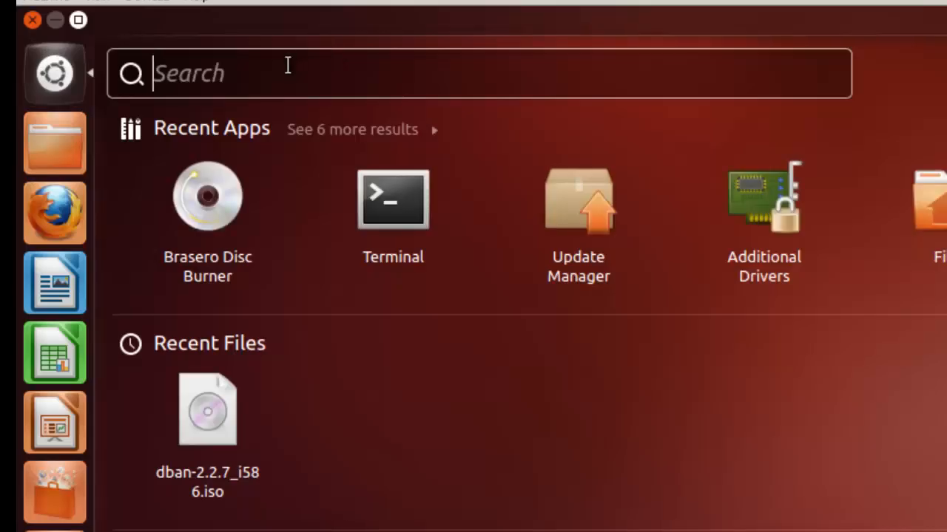
{"action": "type", "text": "braser"}
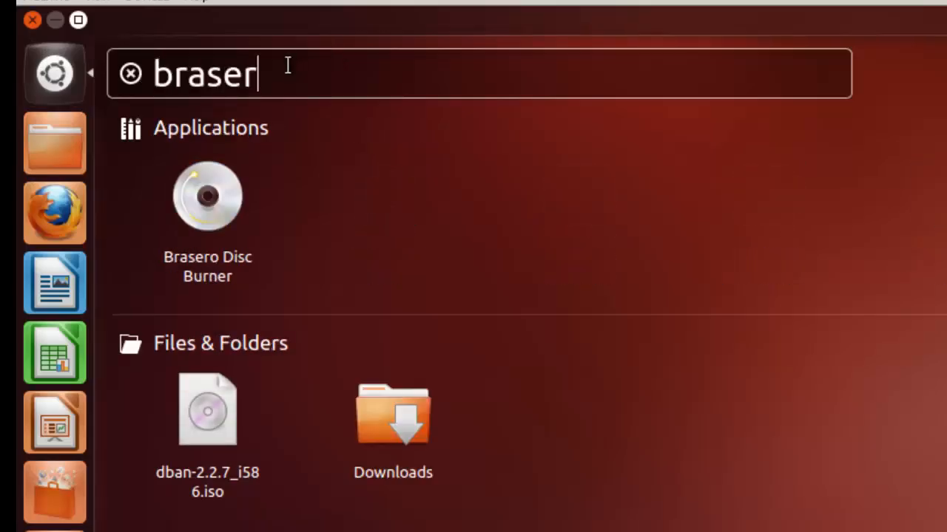
{"action": "type", "text": "o"}
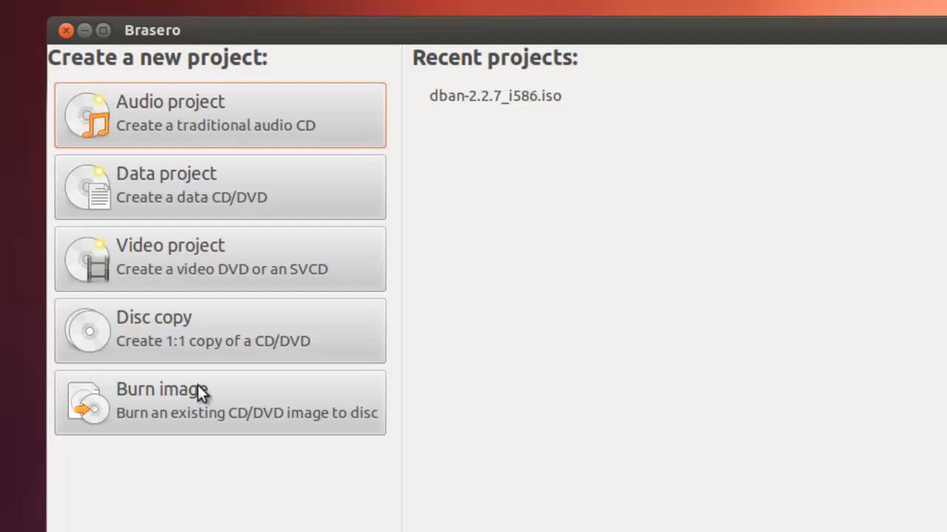
{"action": "mouse_move", "coordinate": [190, 412]}
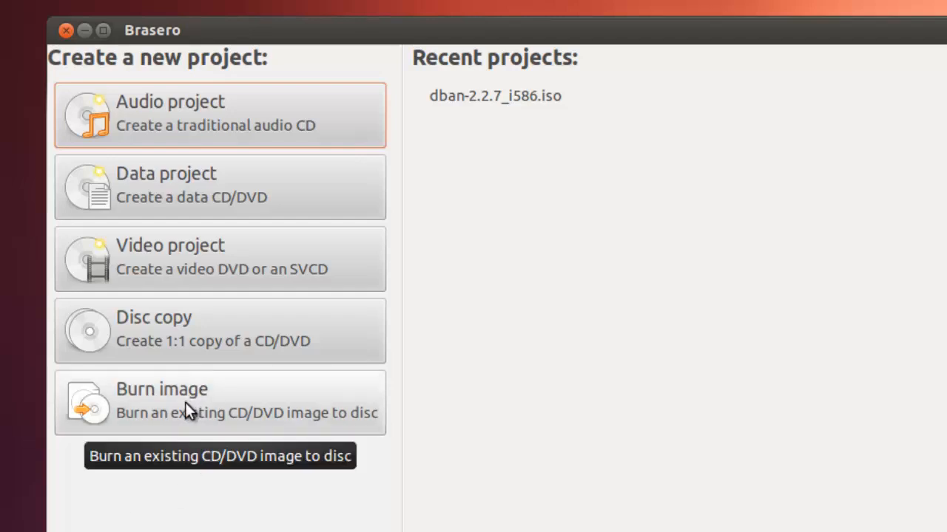
{"action": "mouse_move", "coordinate": [223, 421]}
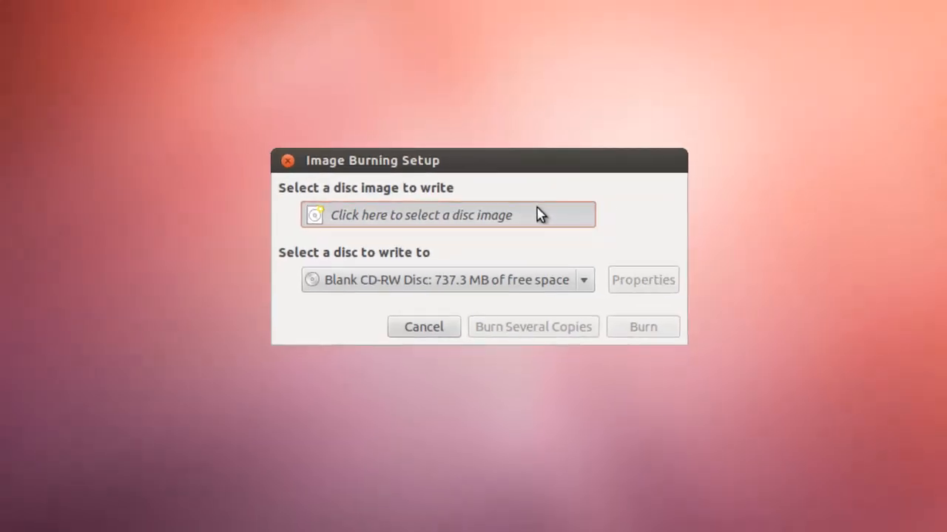
Step: Select dban-2.2.7_i586.iso from Downloads as the image to burn onto the blank CD-RW
{"action": "left_click", "coordinate": [447, 214]}
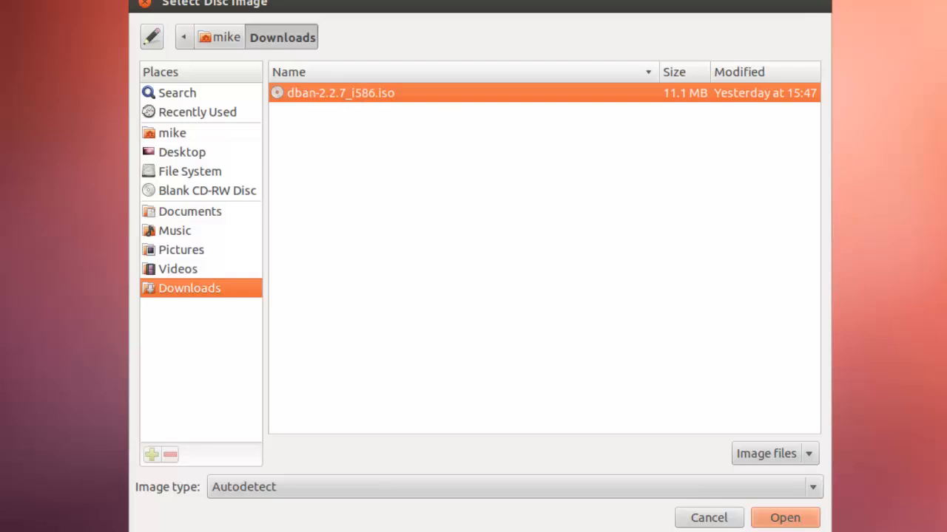
{"action": "left_click", "coordinate": [784, 518]}
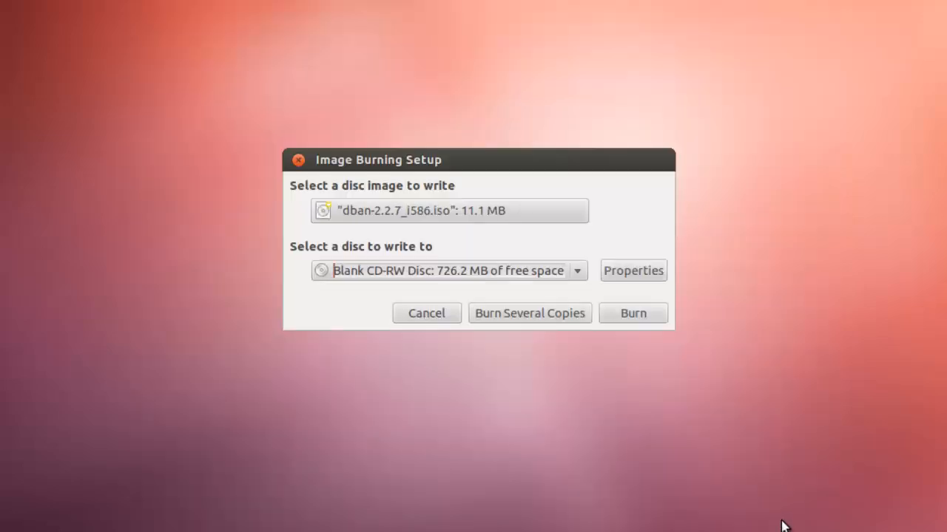
{"action": "mouse_move", "coordinate": [450, 269]}
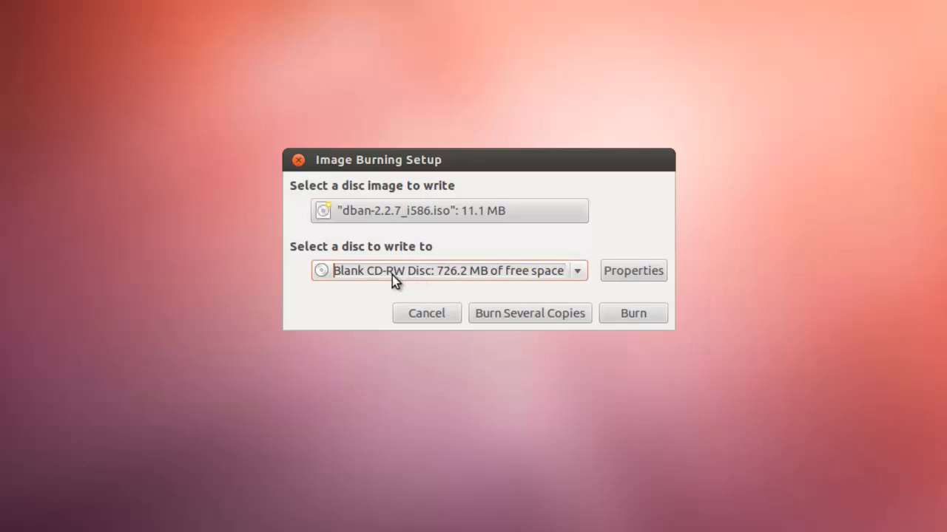
{"action": "mouse_move", "coordinate": [385, 278]}
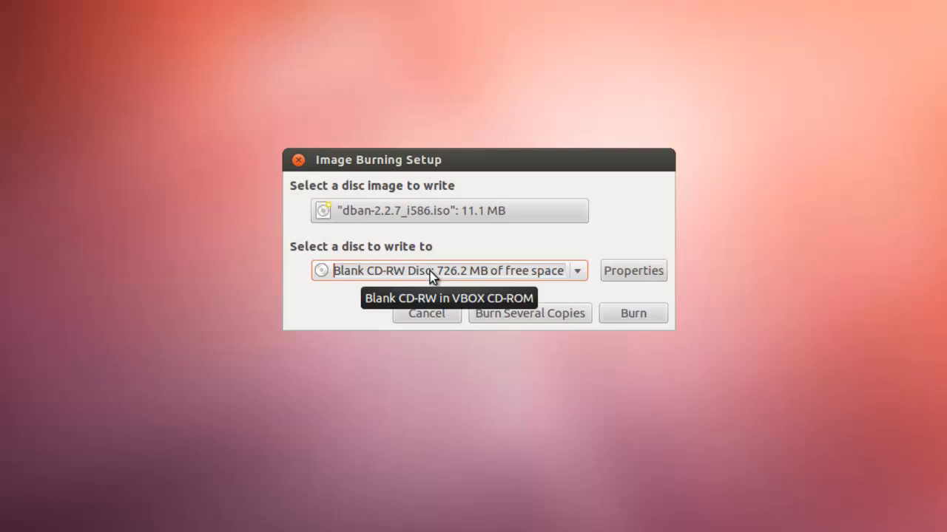
Step: Burn the DBAN image to the CD and wait for 100% completion
{"action": "left_click", "coordinate": [633, 313]}
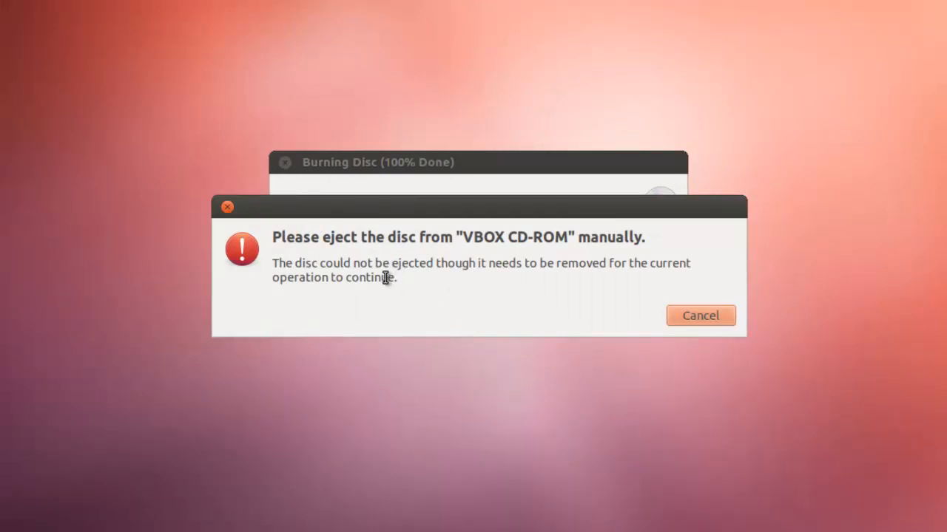
{"action": "mouse_move", "coordinate": [606, 263]}
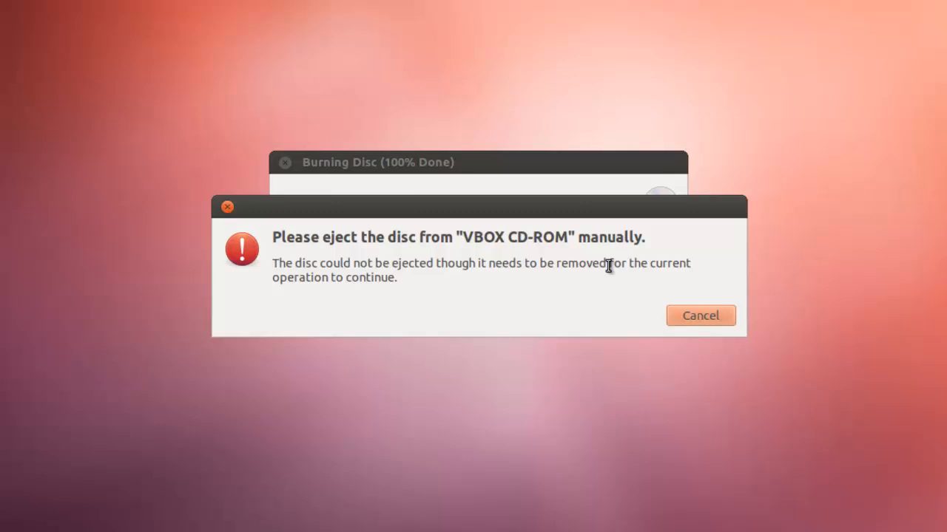
{"action": "mouse_move", "coordinate": [606, 272]}
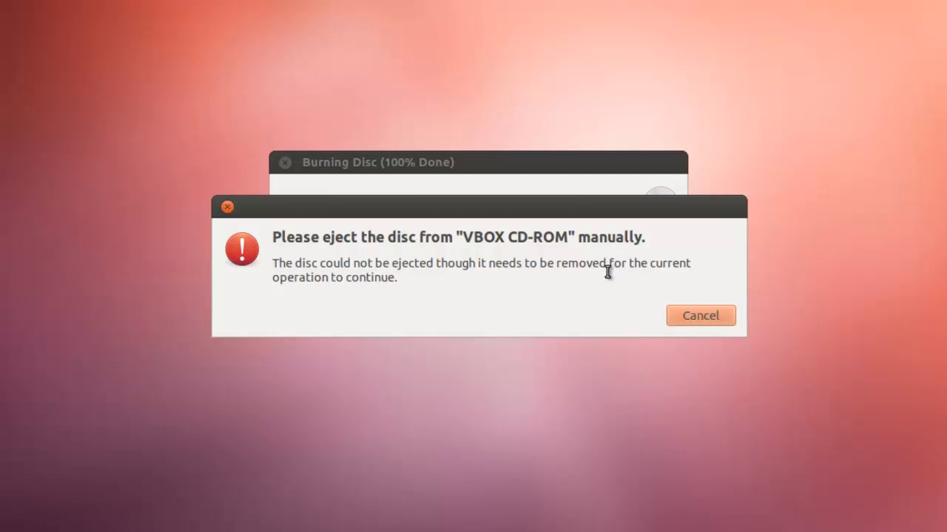
{"action": "mouse_move", "coordinate": [633, 266]}
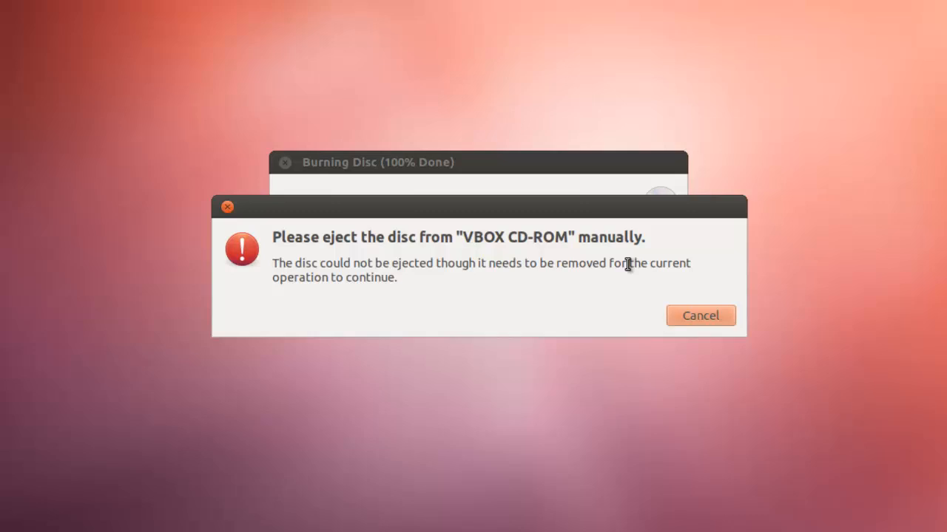
{"action": "mouse_move", "coordinate": [628, 266]}
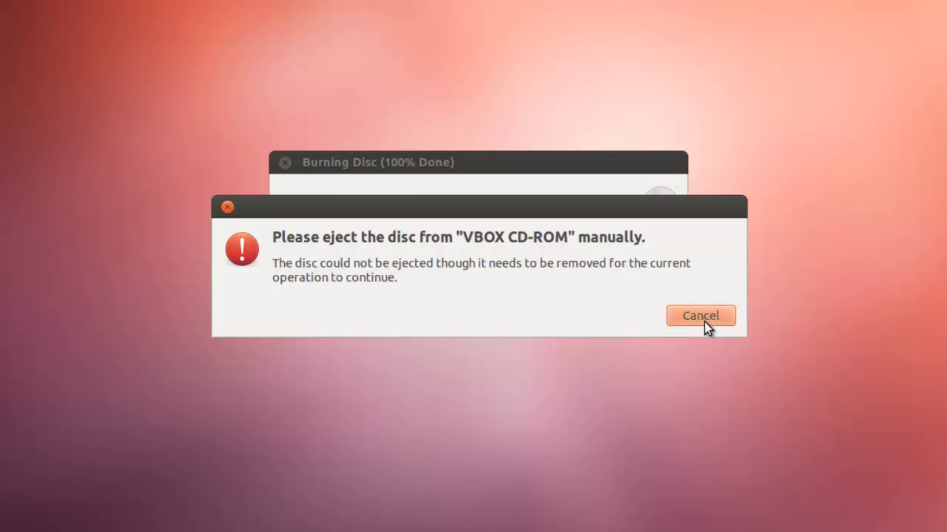
Step: Cancel the manual eject warning and close the 'Image successfully burned' report
{"action": "left_click", "coordinate": [699, 316]}
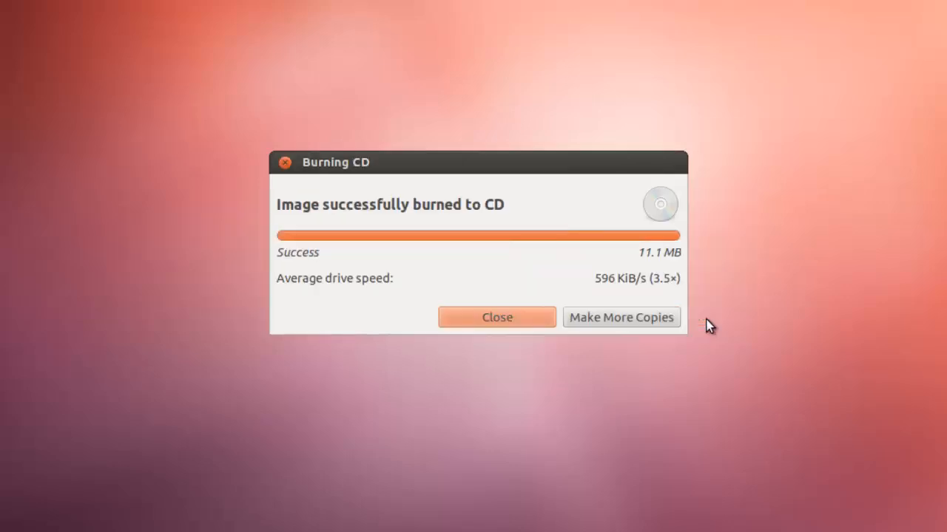
{"action": "mouse_move", "coordinate": [497, 355]}
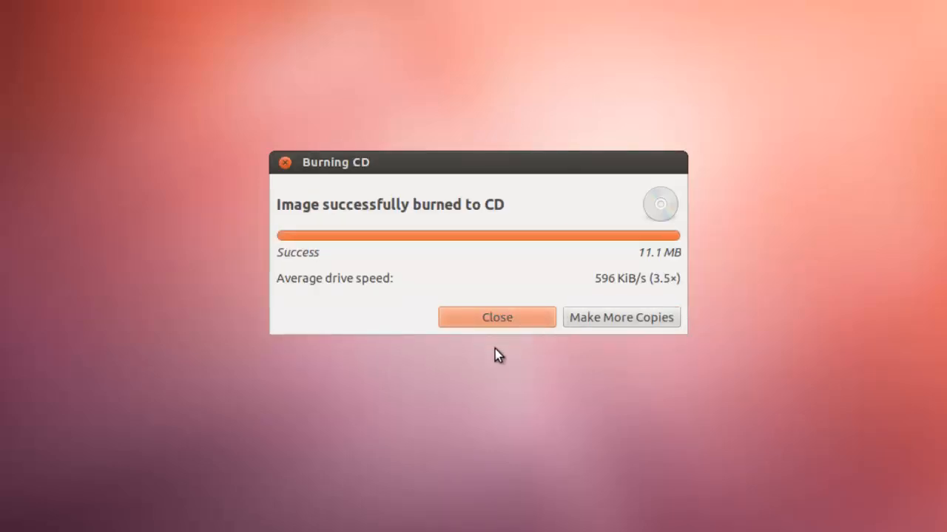
{"action": "left_click", "coordinate": [497, 317]}
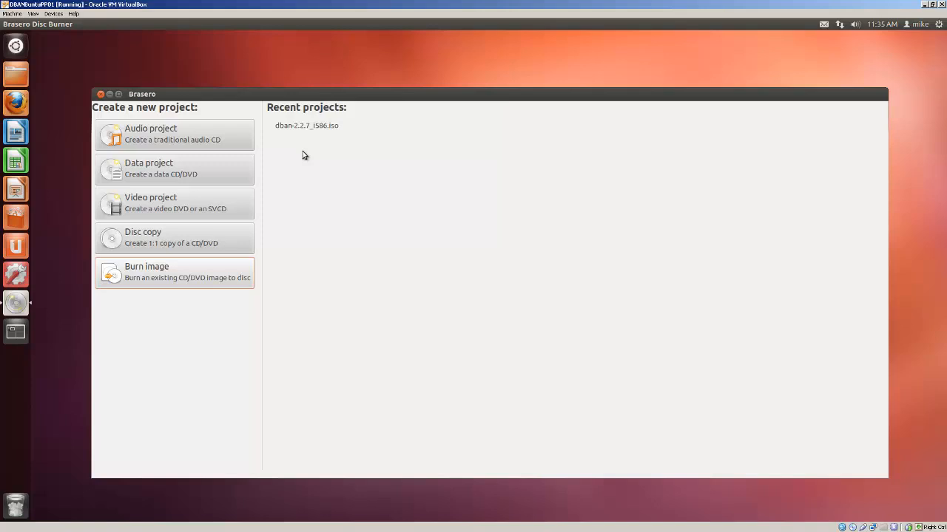
{"action": "mouse_move", "coordinate": [302, 151]}
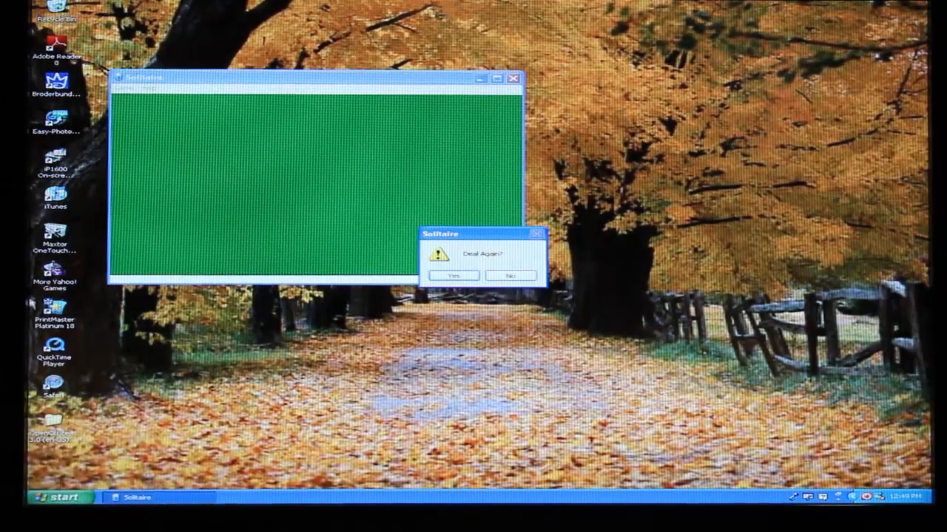
Step: Restart the Windows XP Dell PC via Start > Turn Off Computer
{"action": "left_click", "coordinate": [56, 497]}
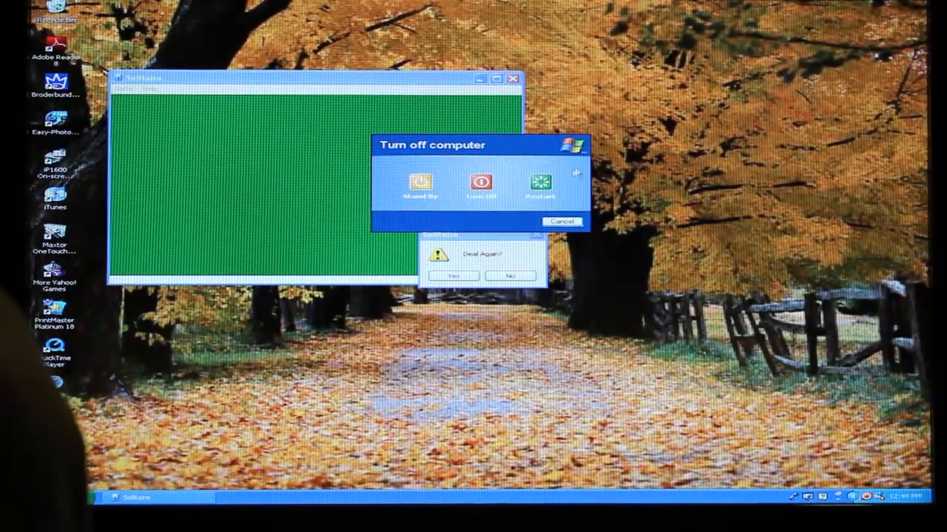
{"action": "left_click", "coordinate": [562, 222]}
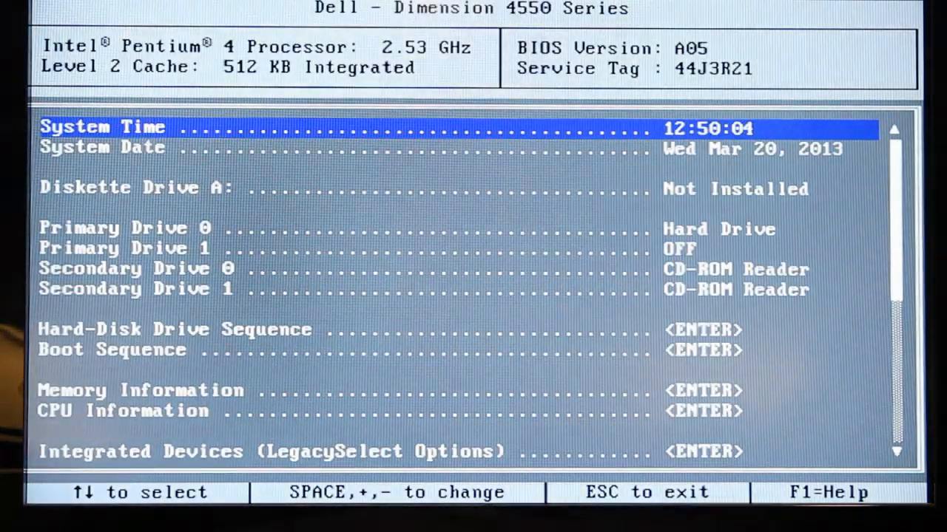
Step: In Boot Sequence, leave IDE CD-ROM Device checked and exit BIOS Setup saving changes
{"action": "key", "text": "Down"}
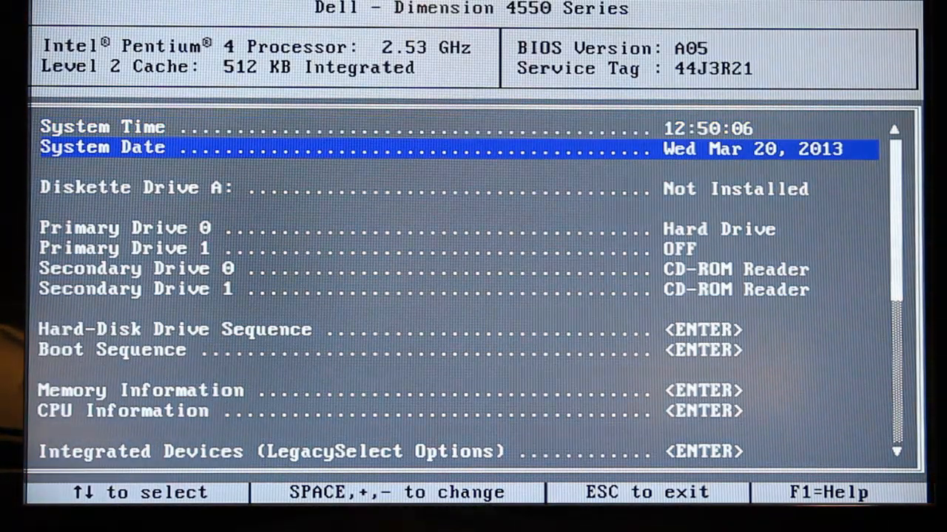
{"action": "key", "text": "down"}
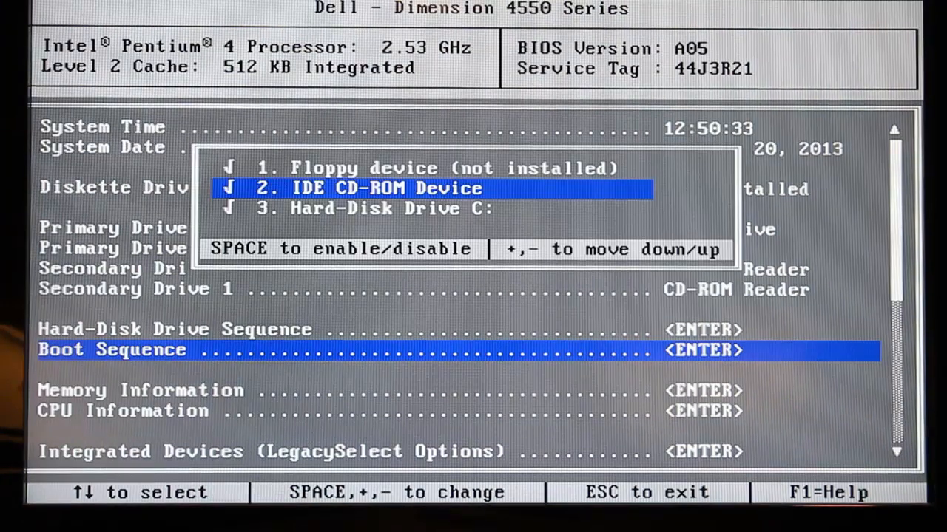
{"action": "key", "text": "down"}
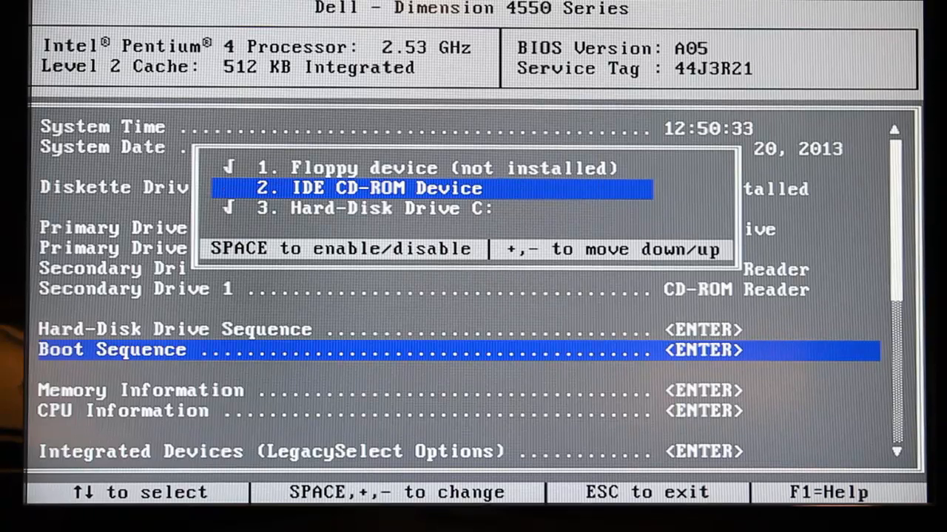
{"action": "key", "text": "space"}
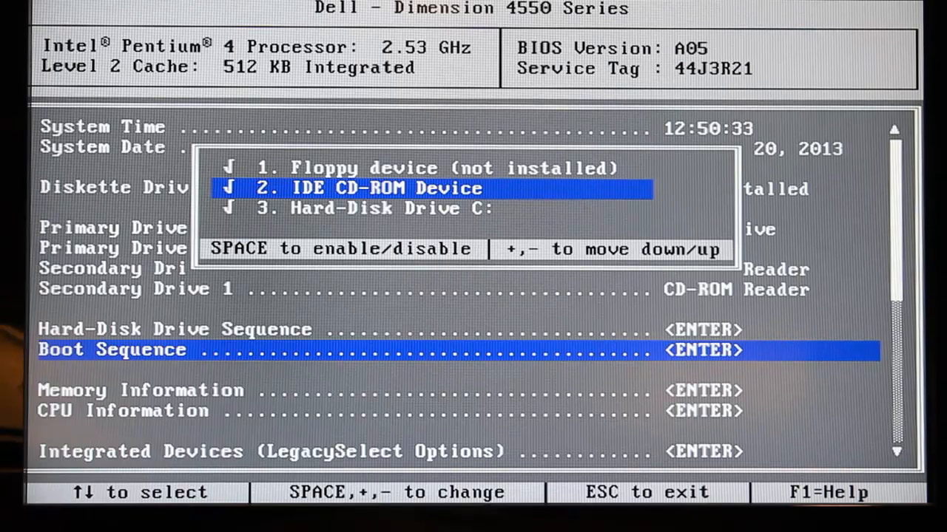
{"action": "key", "text": "Escape"}
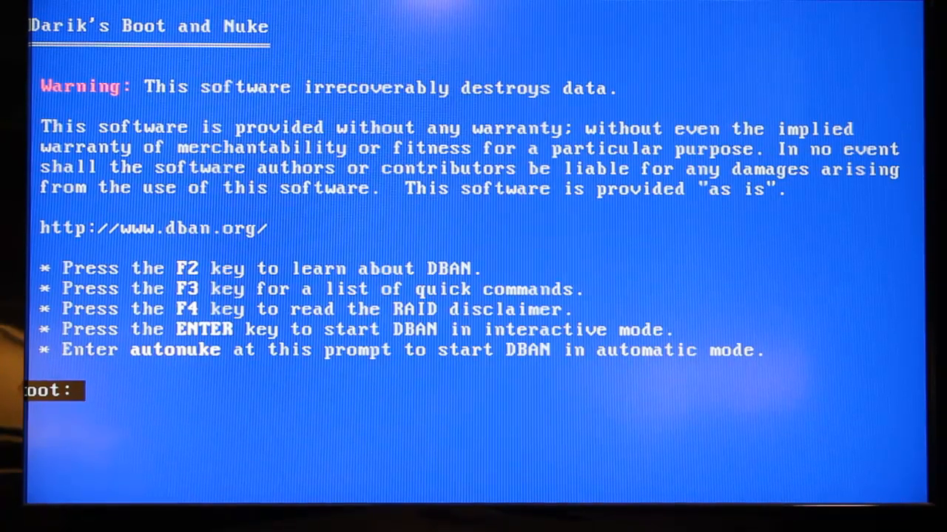
Step: Start DBAN 2.2.7 in interactive mode from the boot prompt
{"action": "key", "text": "enter"}
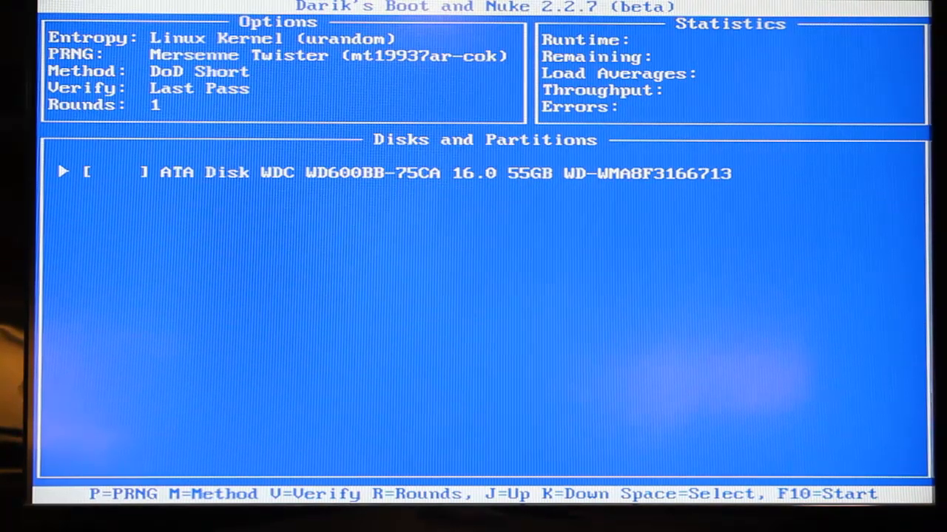
Step: Mark the 55 GB WDC ATA disk and wipe it with DoD Short
{"action": "key", "text": "space"}
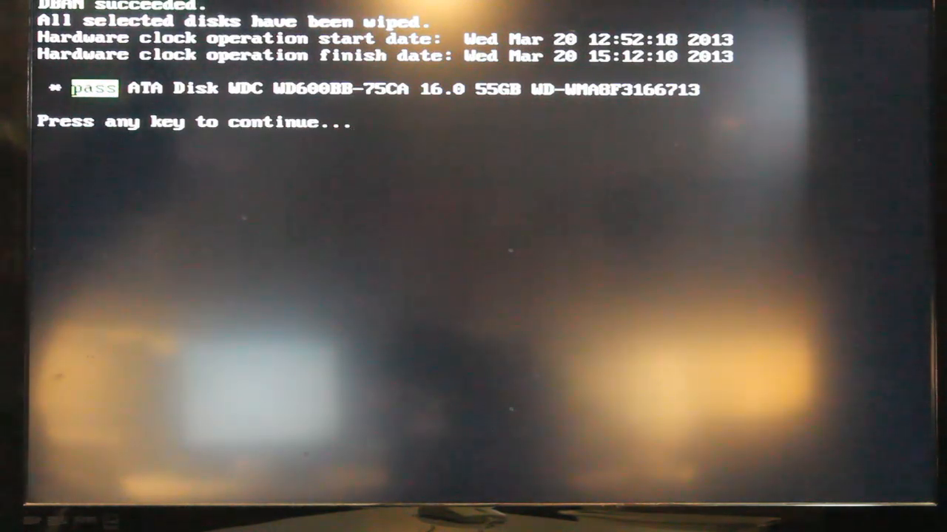
Step: Continue past the 'DBAN succeeded' wipe report for the ATA disk
{"action": "key", "text": "enter"}
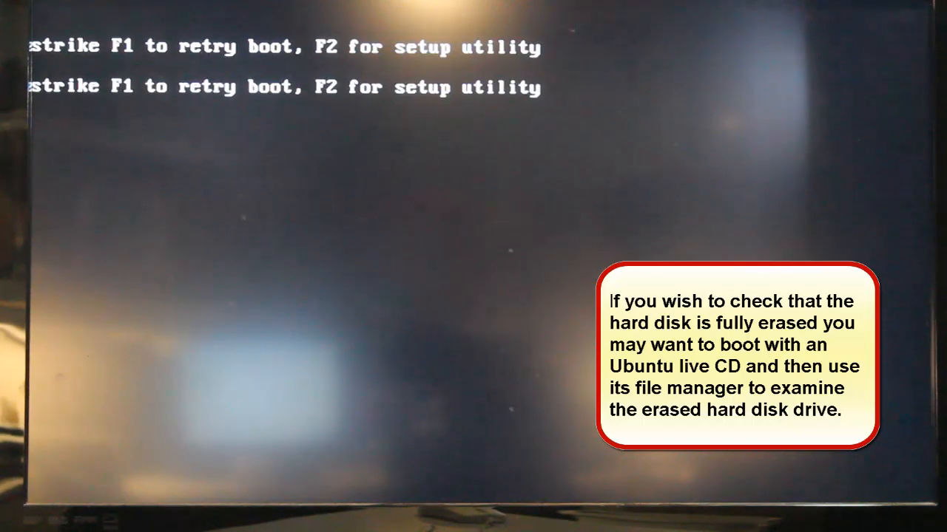
Step: Enter Dell BIOS Setup from the failed-boot prompt and move to Primary Drive 0
{"action": "key", "text": "f2"}
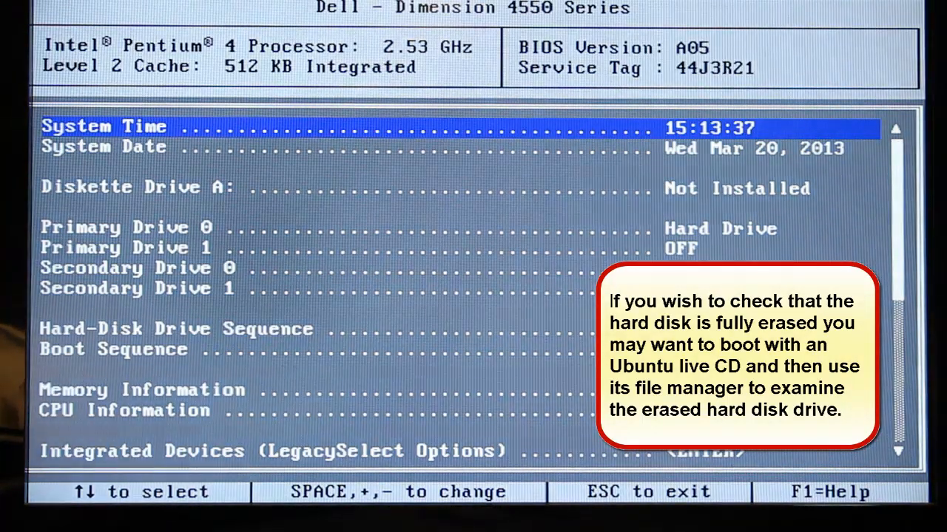
{"action": "key", "text": "down"}
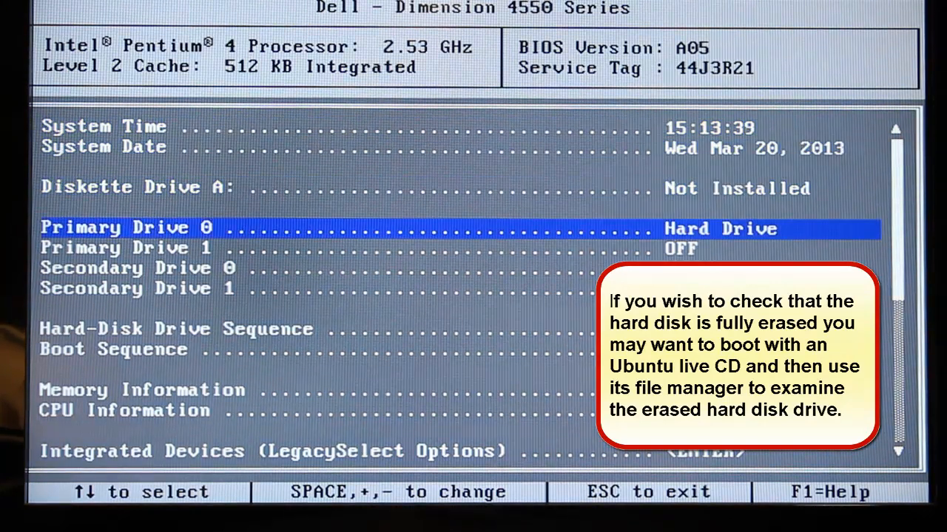